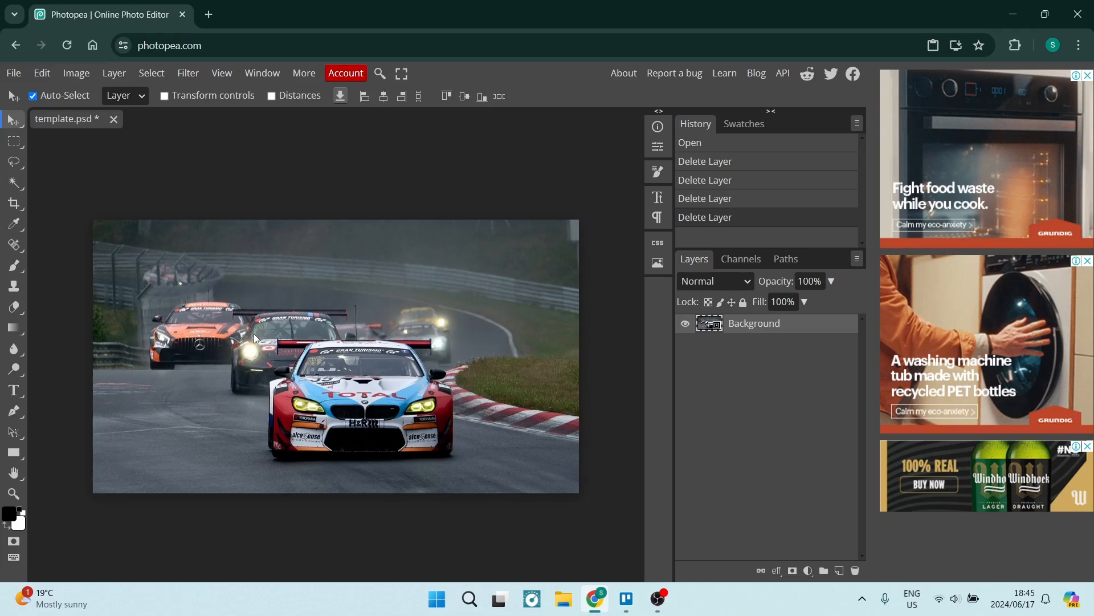
{"action": "mouse_move", "coordinate": [413, 431]}
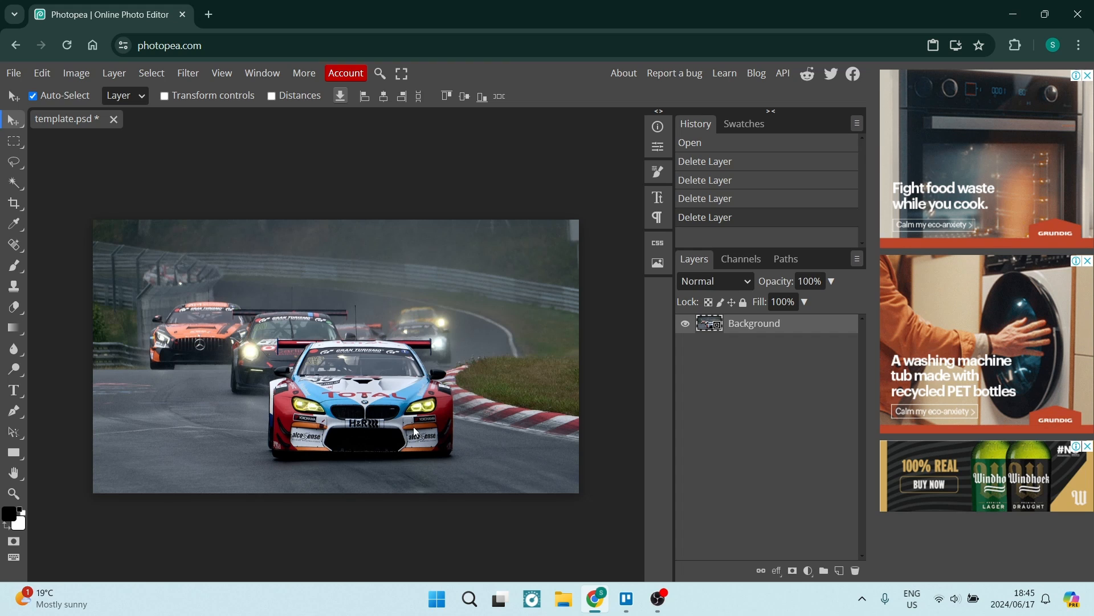
{"action": "mouse_move", "coordinate": [353, 411]}
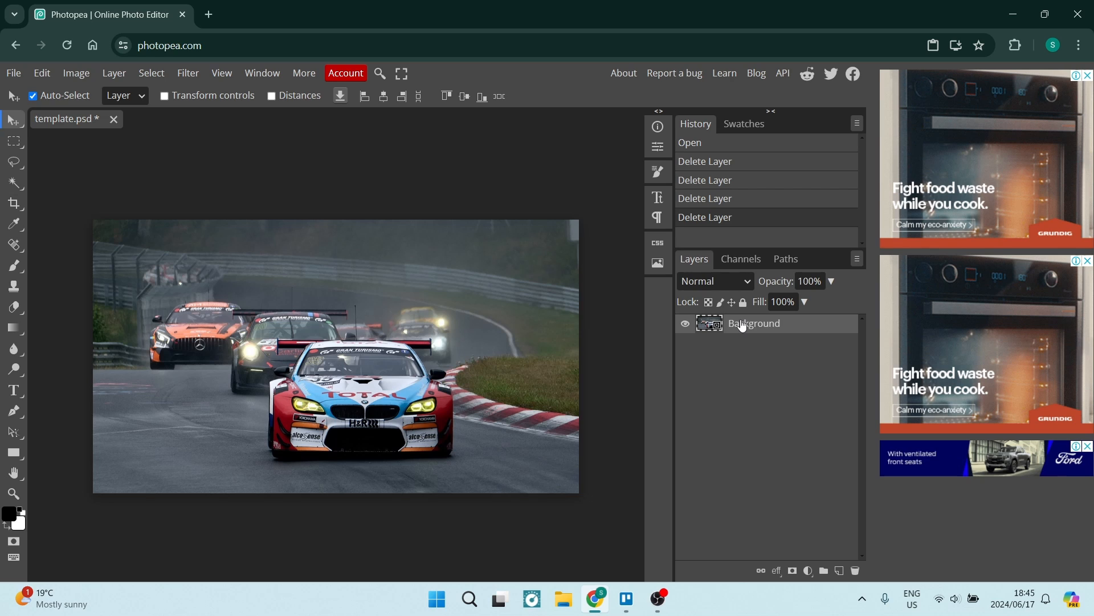
Convert the race car photo's Background layer into a smart object via its layer menu
{"action": "right_click", "coordinate": [754, 323]}
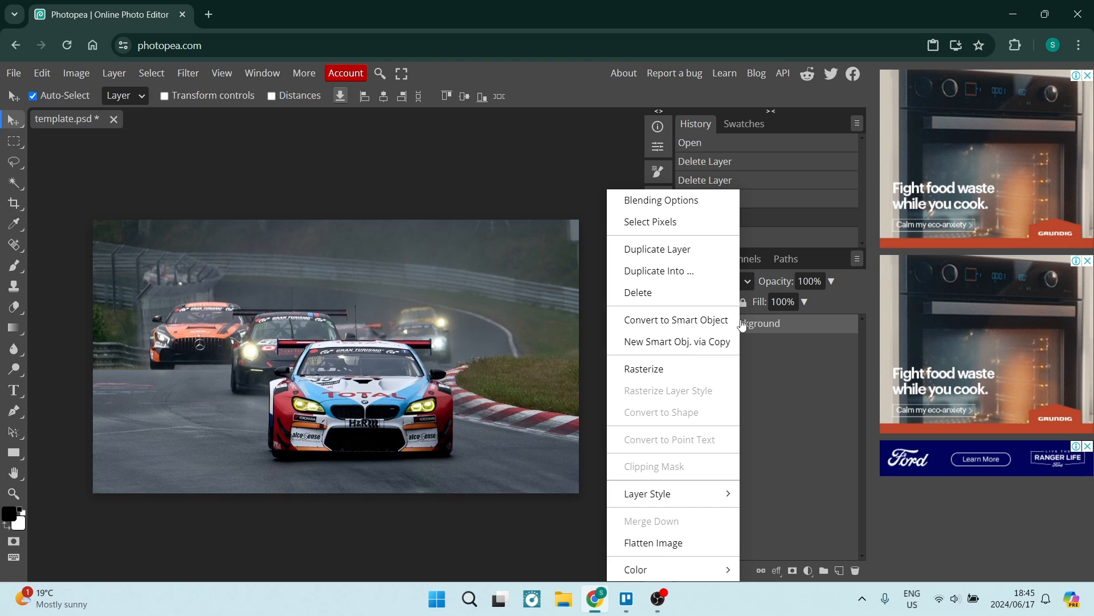
{"action": "left_click", "coordinate": [675, 319]}
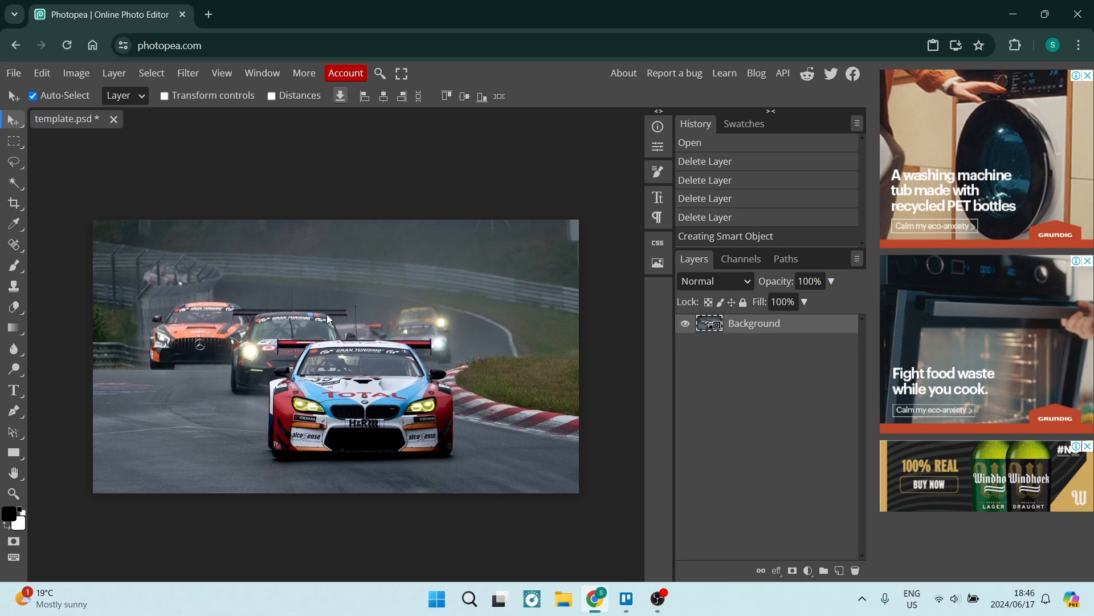
{"action": "mouse_move", "coordinate": [356, 330]}
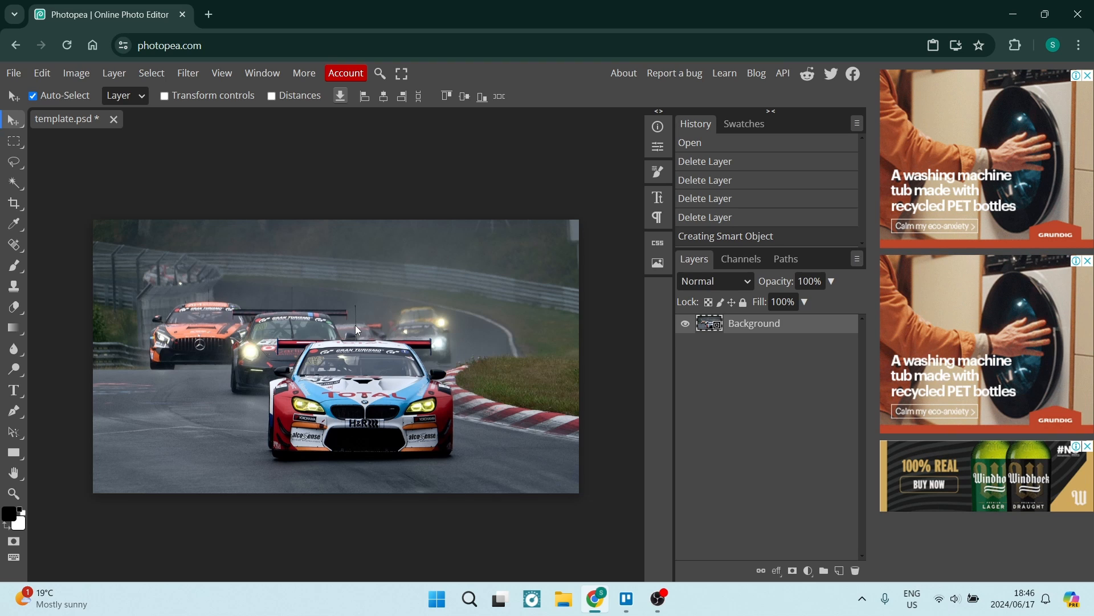
{"action": "mouse_move", "coordinate": [754, 323]}
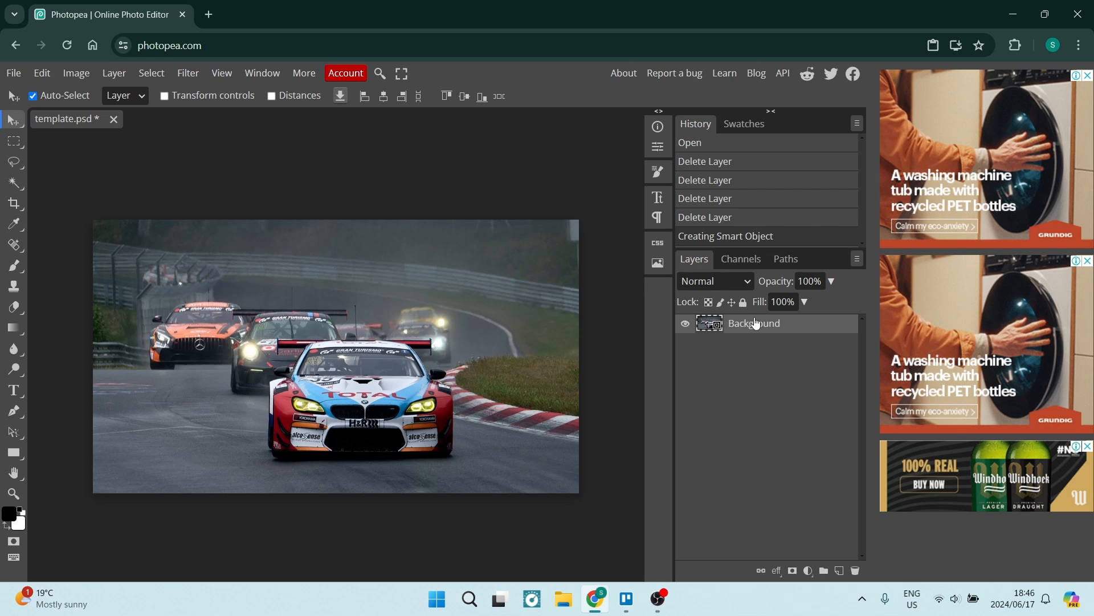
{"action": "mouse_move", "coordinate": [748, 333]}
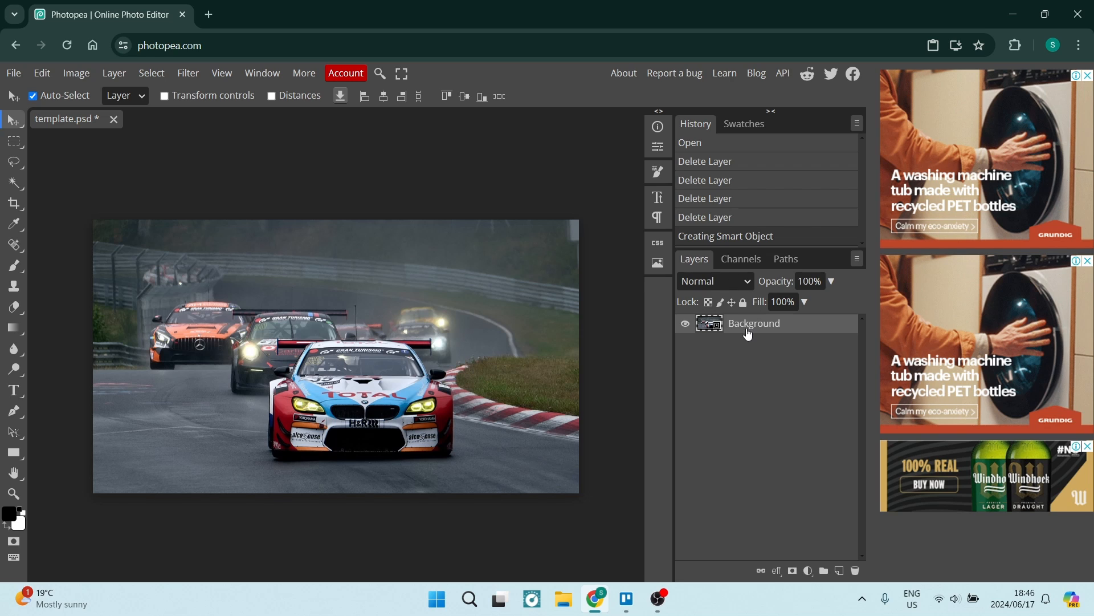
{"action": "mouse_move", "coordinate": [338, 374]}
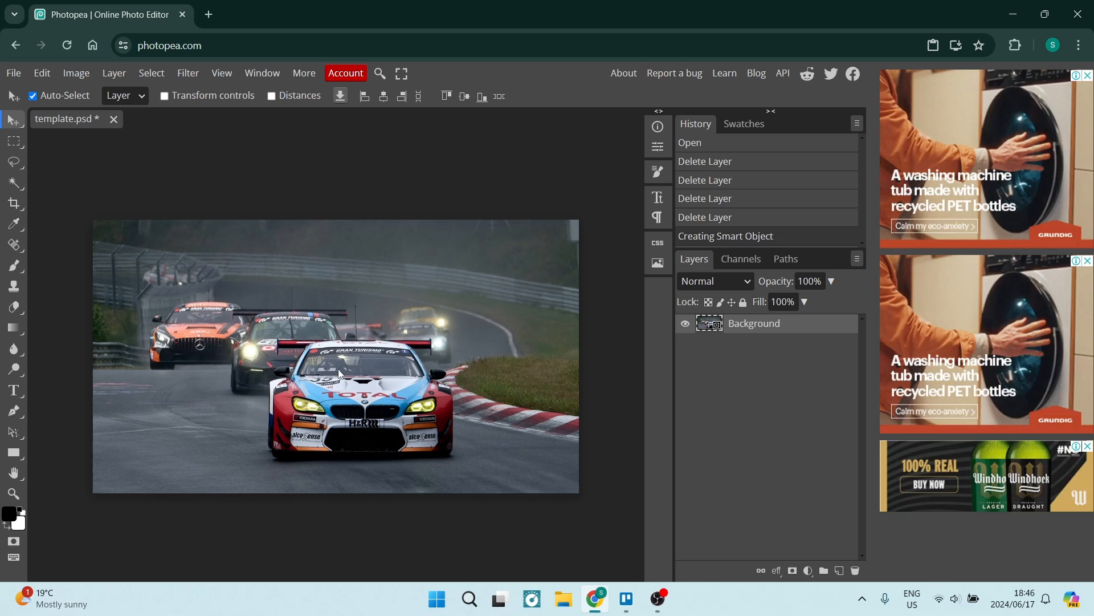